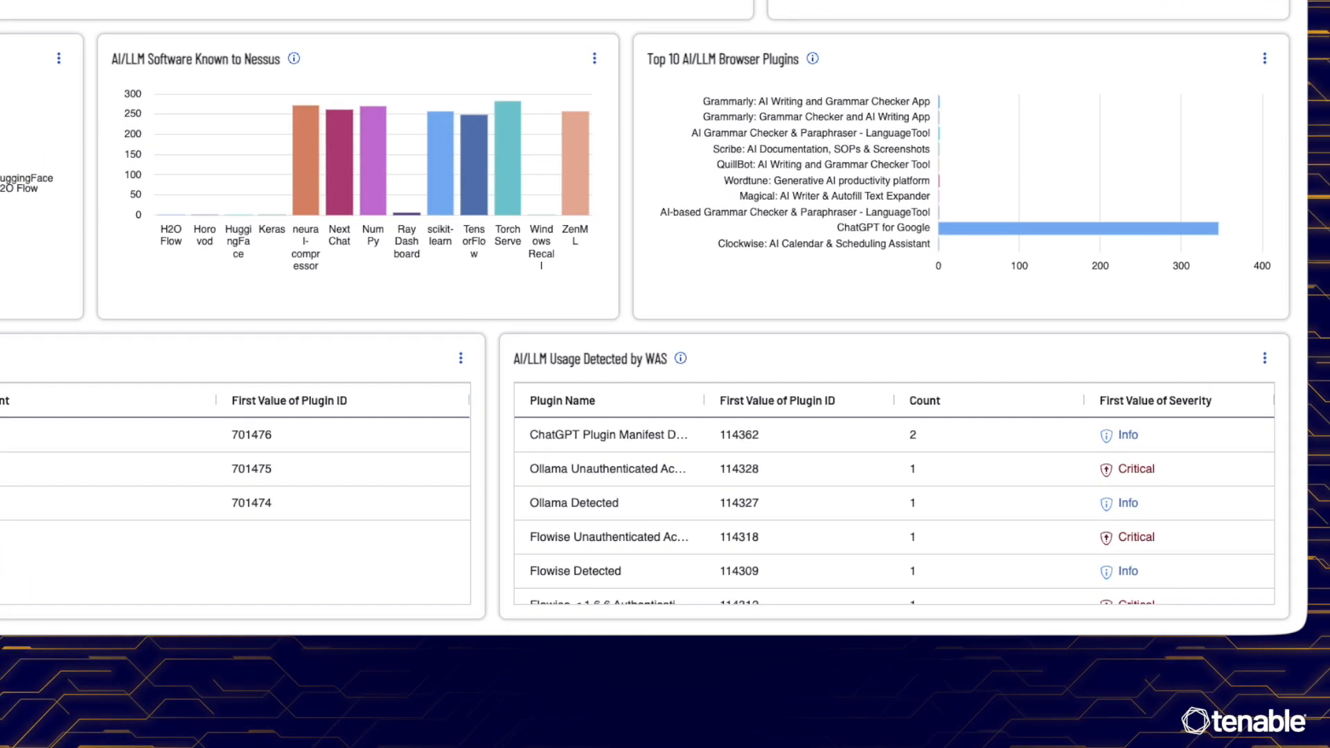
Step: View asset vmd.f99ed22e's plugin output and AI Inventory listing tools like Bard AI chat and ChatGPT for Gmail
{"action": "scroll", "scroll_direction": "up", "scroll_amount": 3}
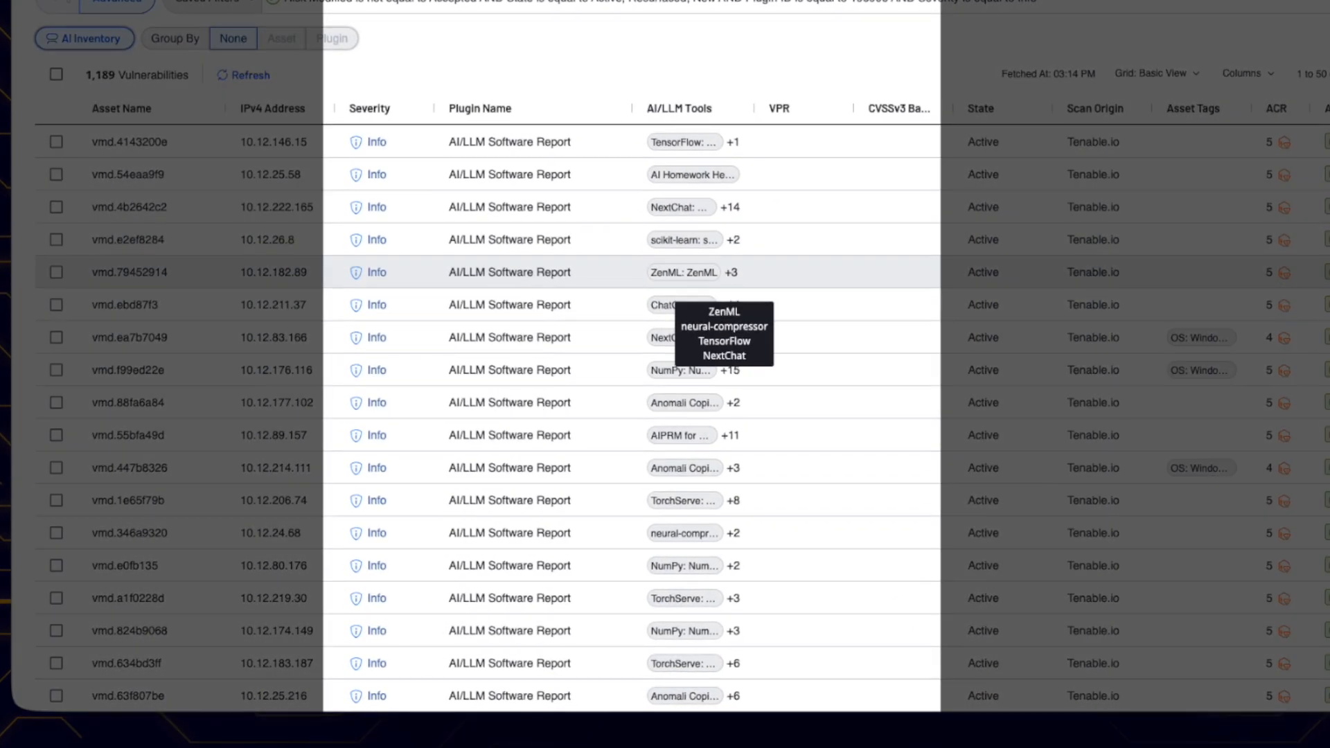
{"action": "mouse_move", "coordinate": [683, 305]}
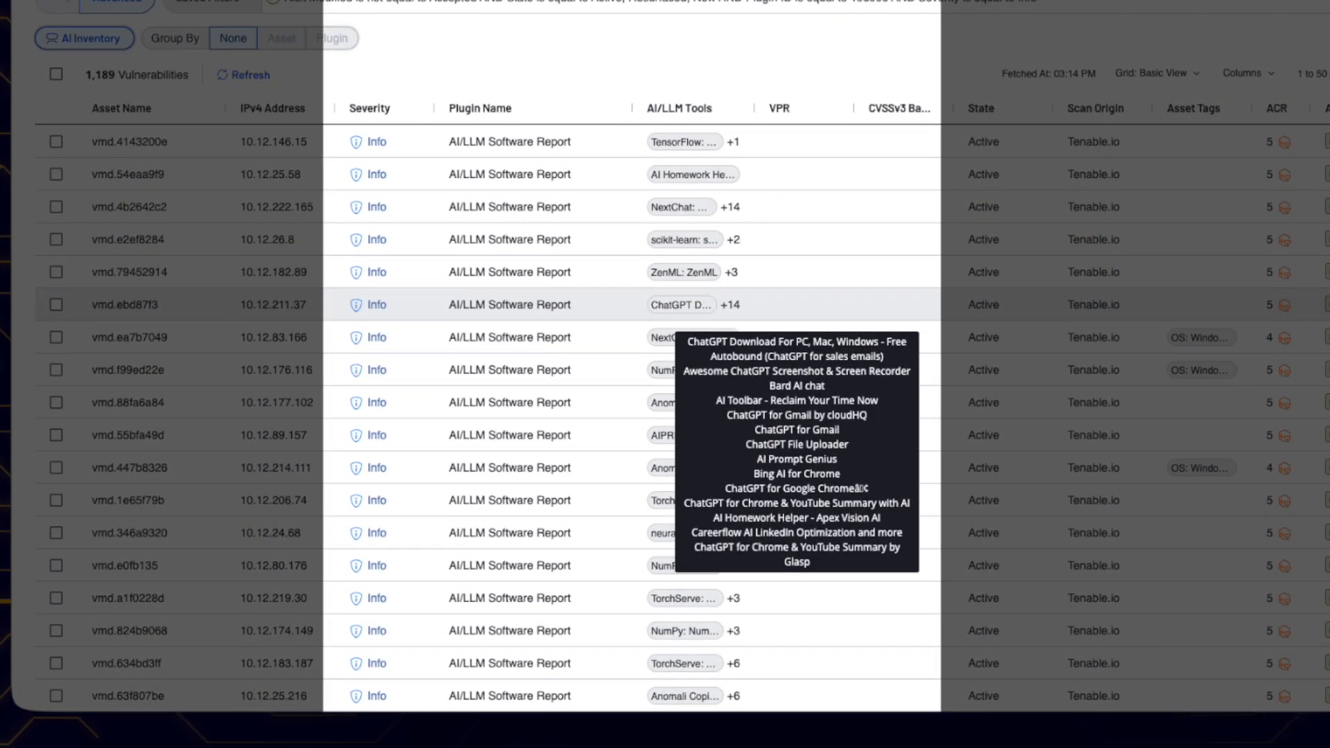
{"action": "mouse_move", "coordinate": [683, 370]}
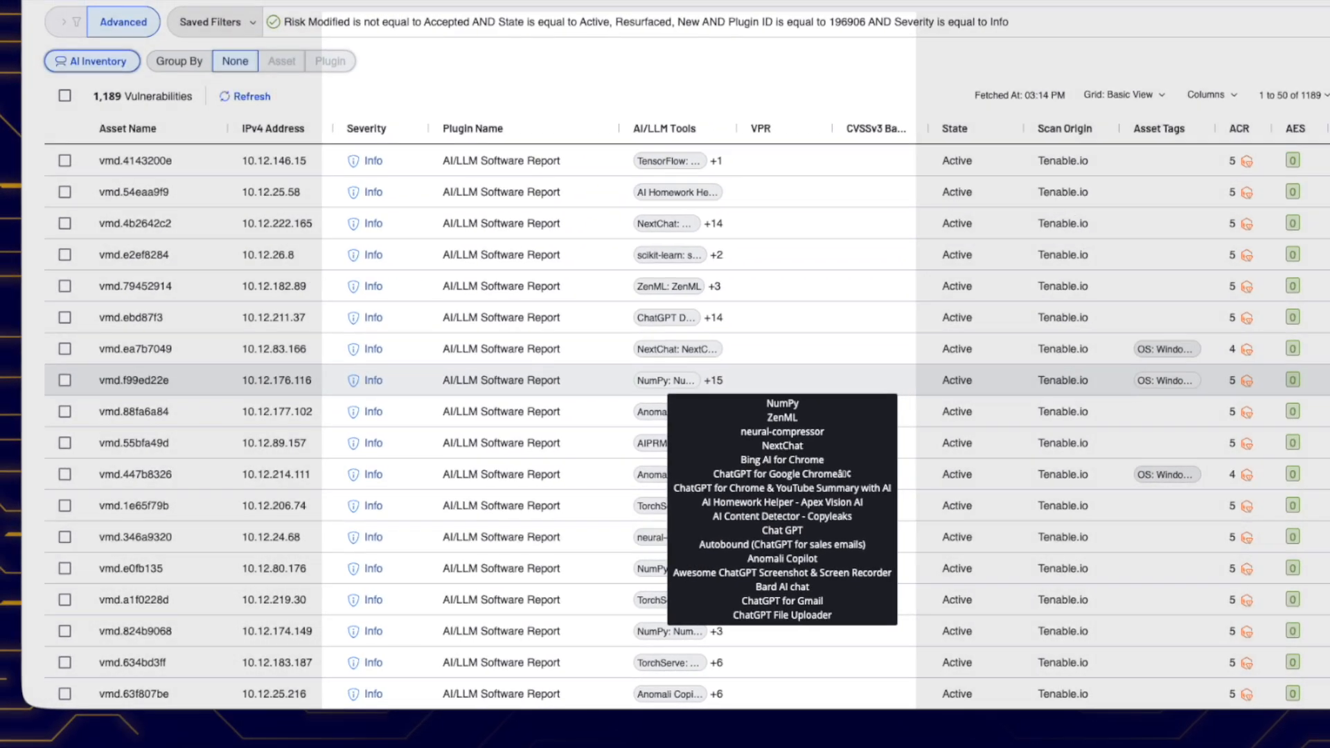
{"action": "left_click", "coordinate": [133, 379]}
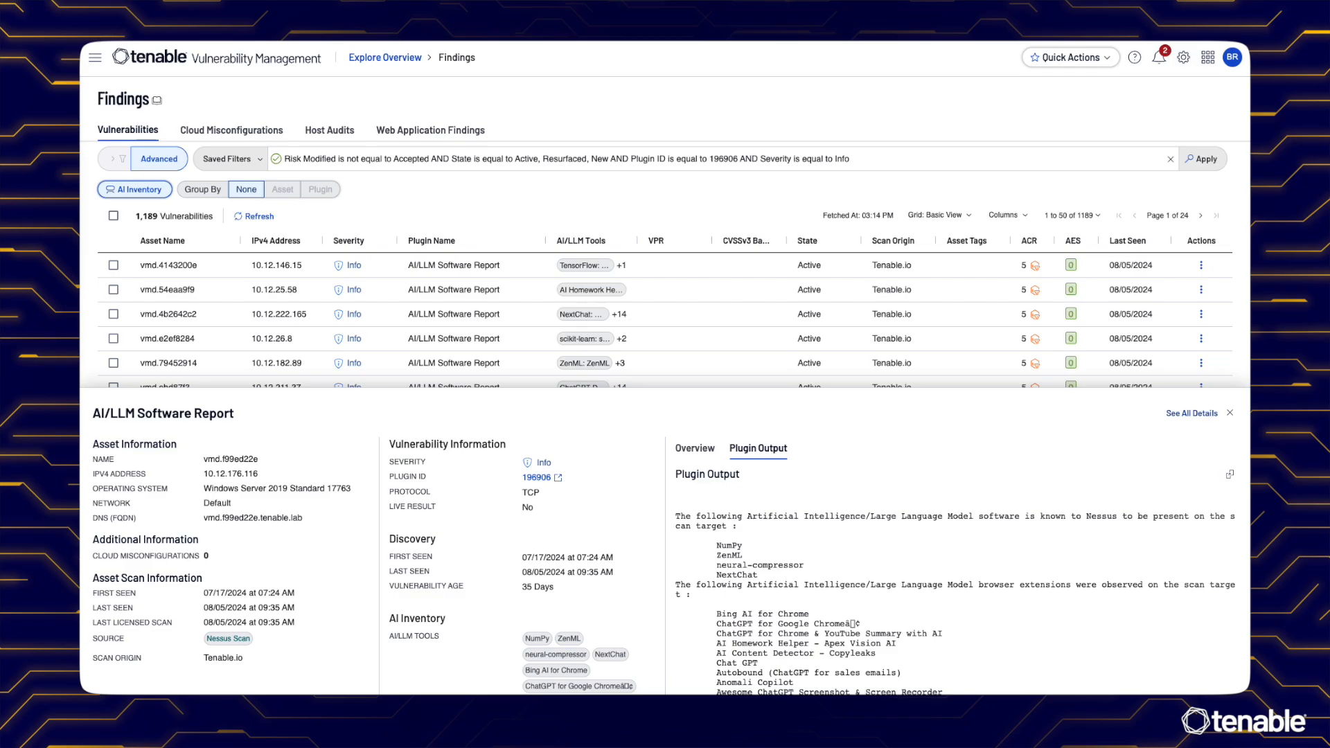
{"action": "scroll", "scroll_direction": "down", "scroll_amount": 3}
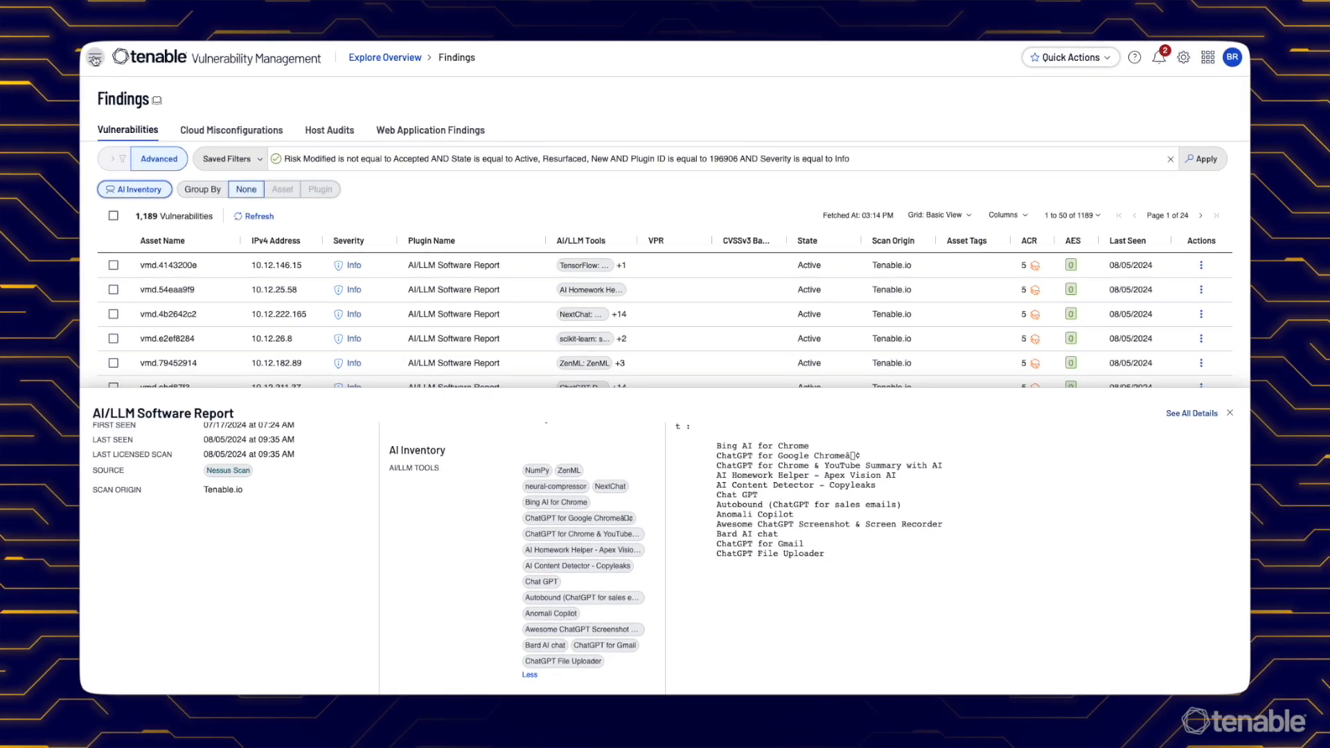
{"action": "left_click", "coordinate": [94, 56]}
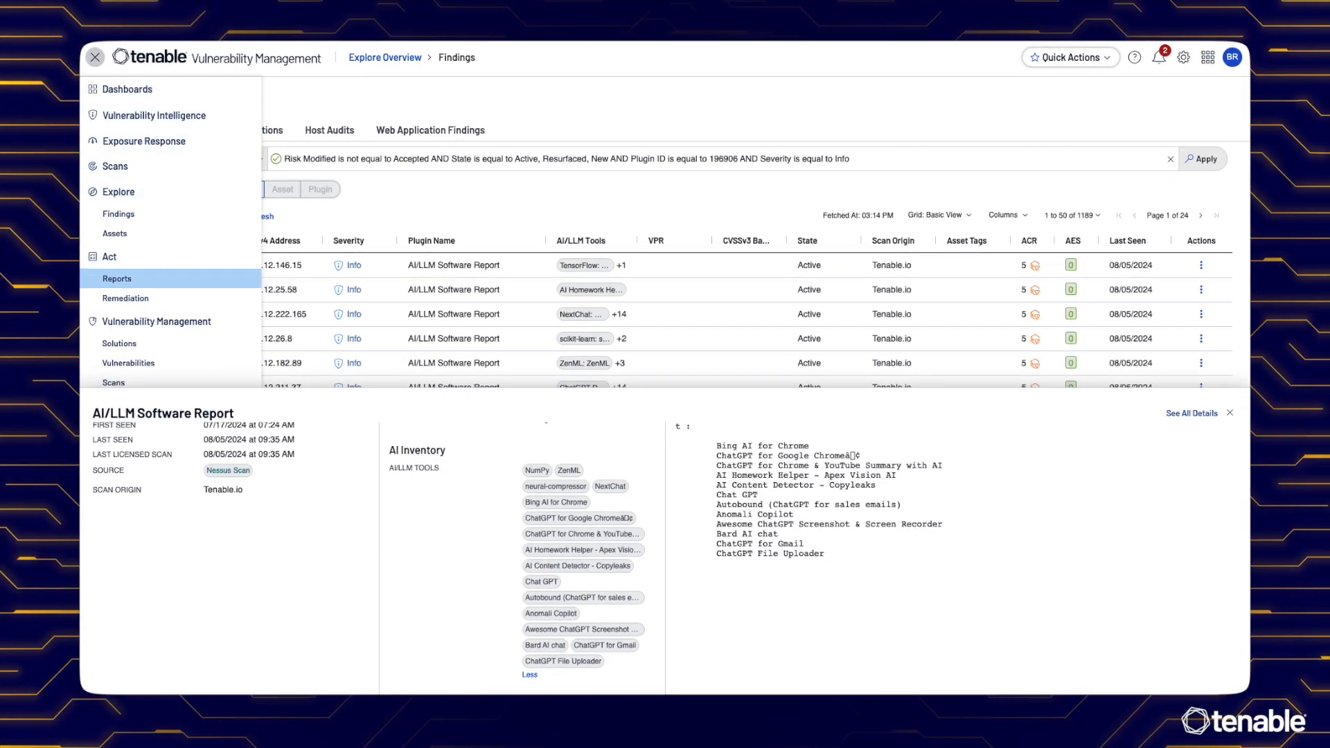
Step: Go to Reports and page through the exported PDF's Assets and Finding Details in Acrobat
{"action": "left_click", "coordinate": [117, 278]}
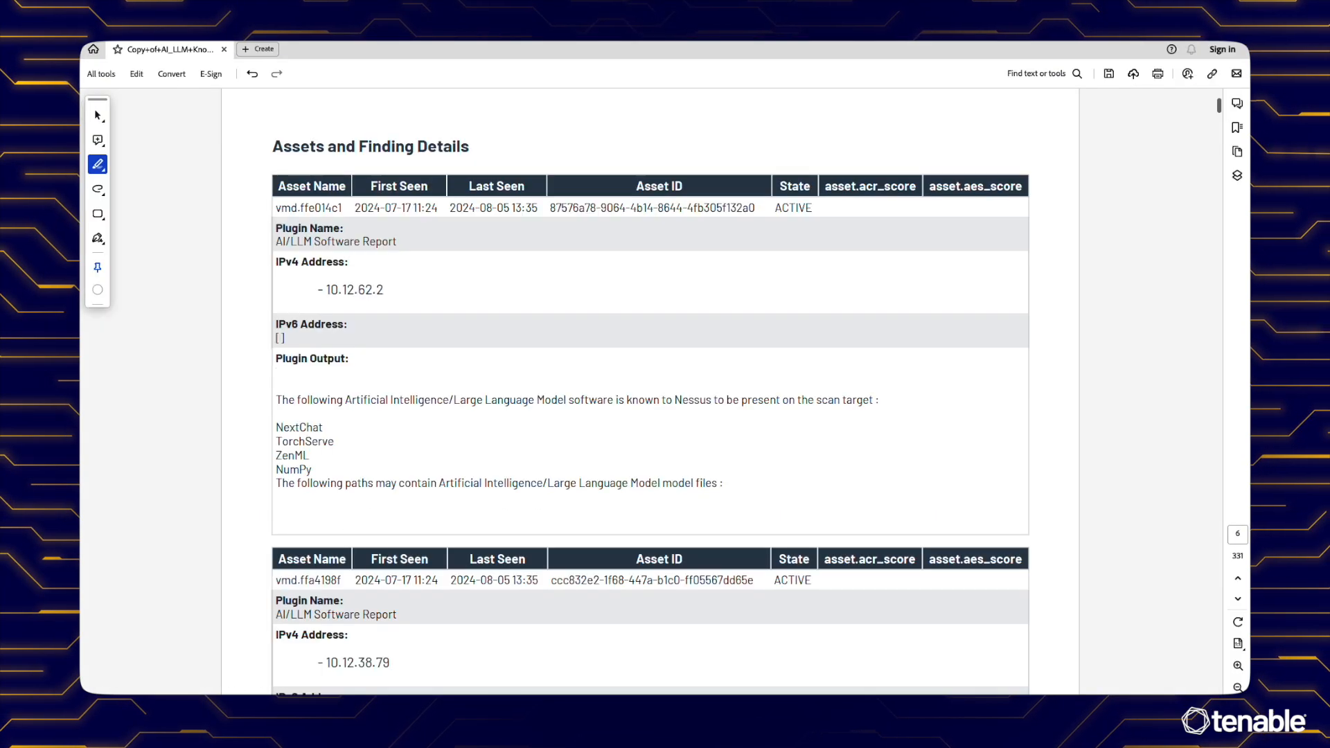
{"action": "scroll", "scroll_direction": "down", "scroll_amount": 3}
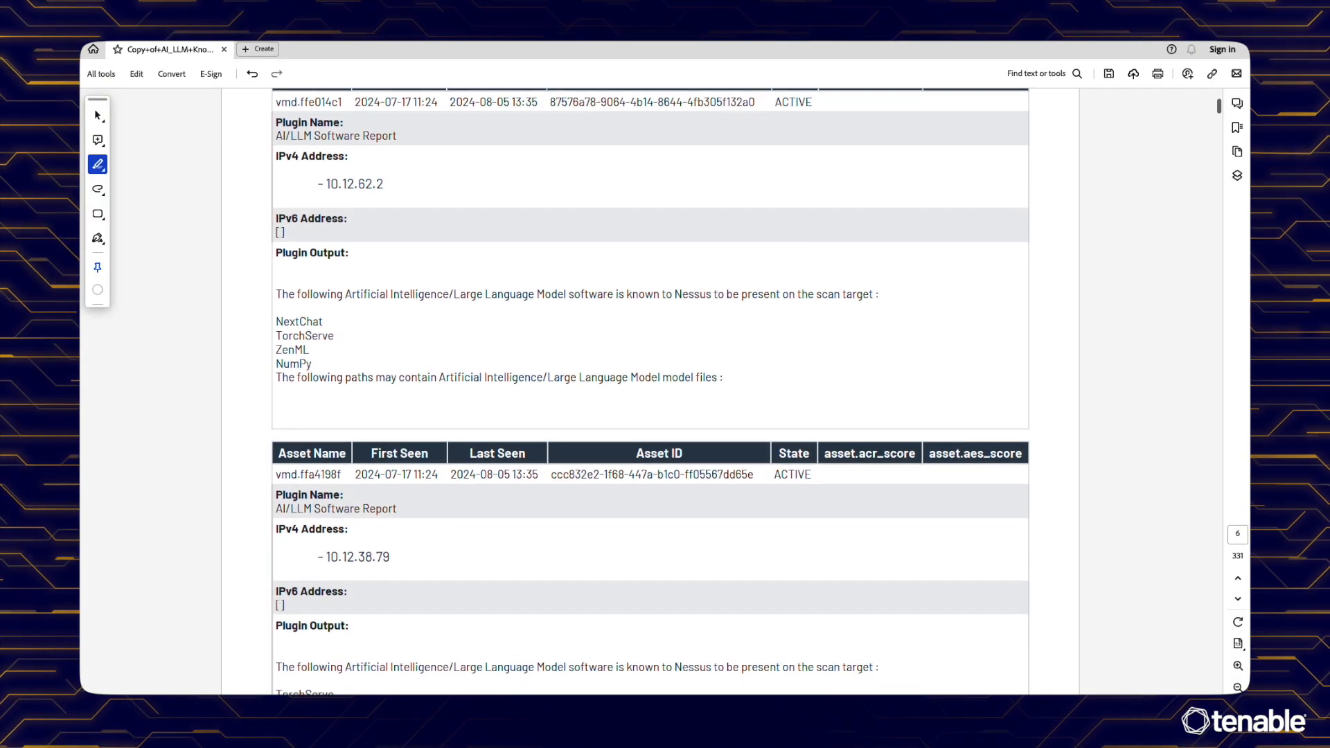
{"action": "scroll", "scroll_direction": "down", "scroll_amount": 3}
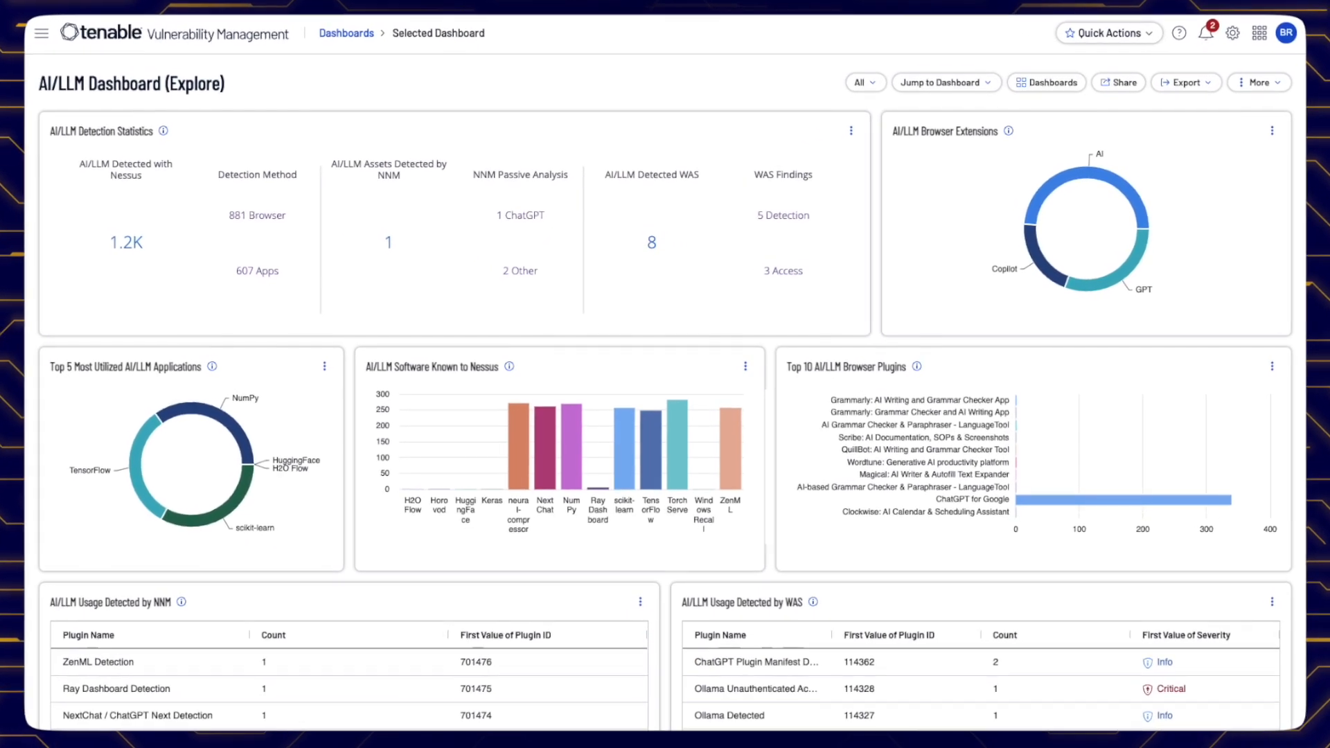
{"action": "mouse_move", "coordinate": [1103, 195]}
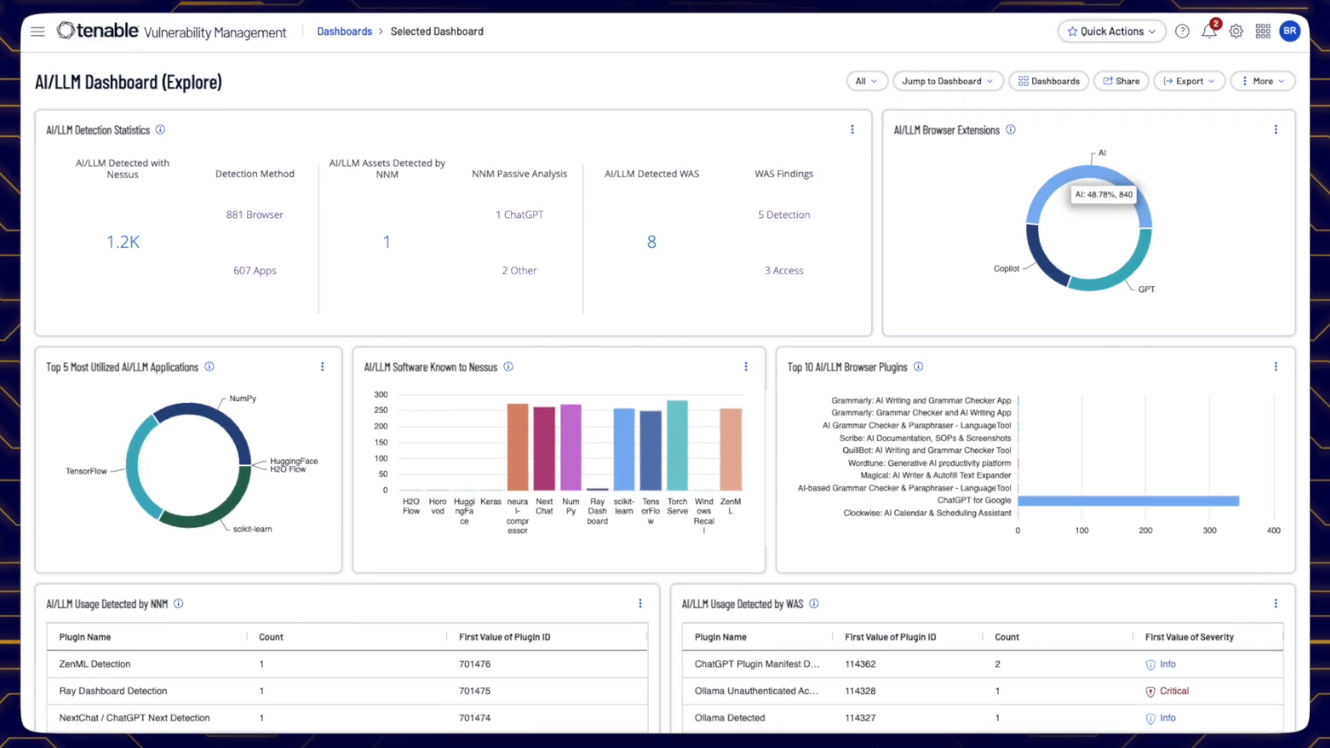